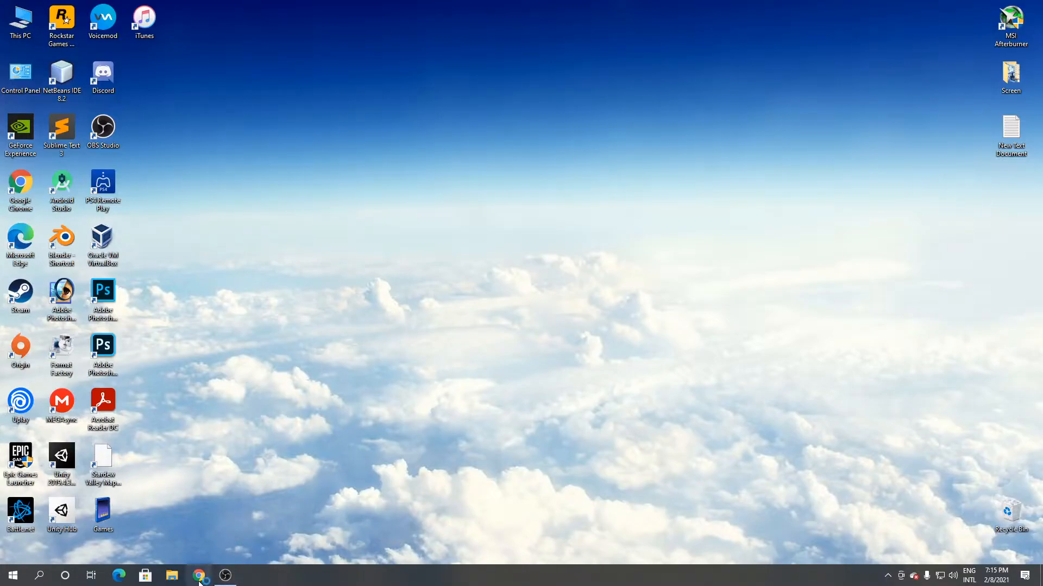
# Launch Chrome and load the FileHippo homepage from its bookmark
pyautogui.click(199, 575)
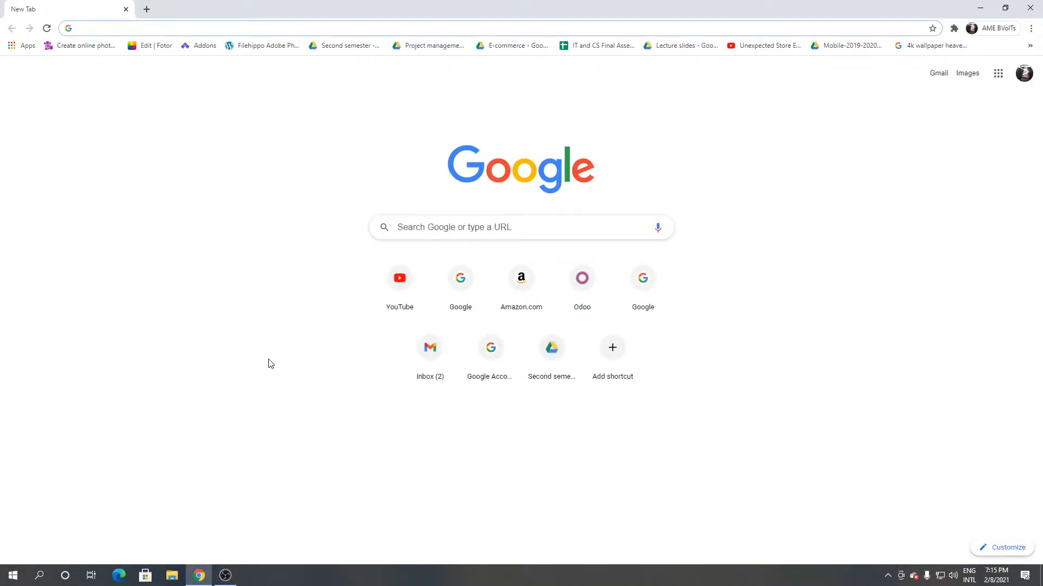
pyautogui.click(267, 45)
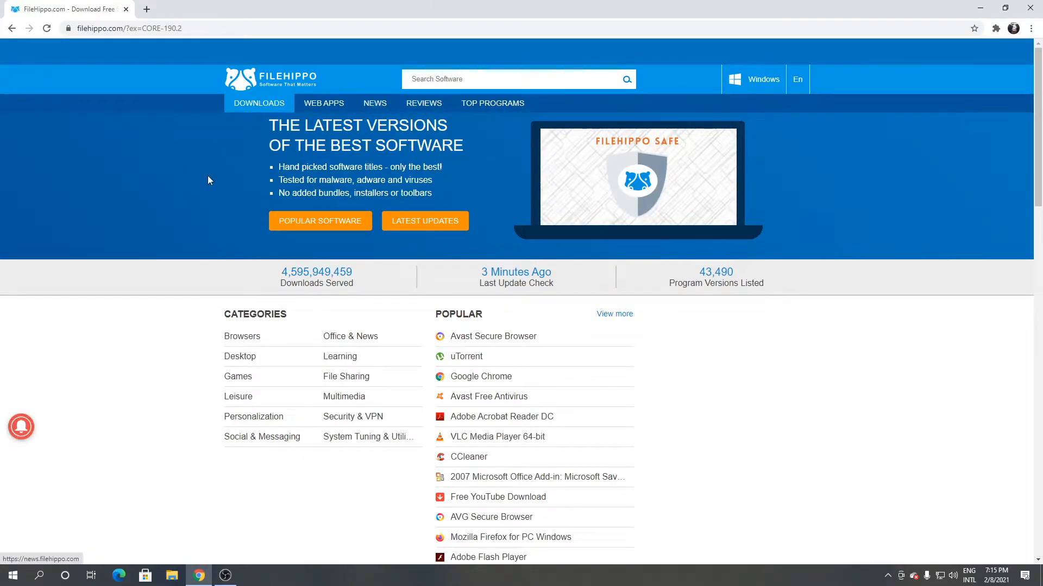
pyautogui.moveTo(202, 181)
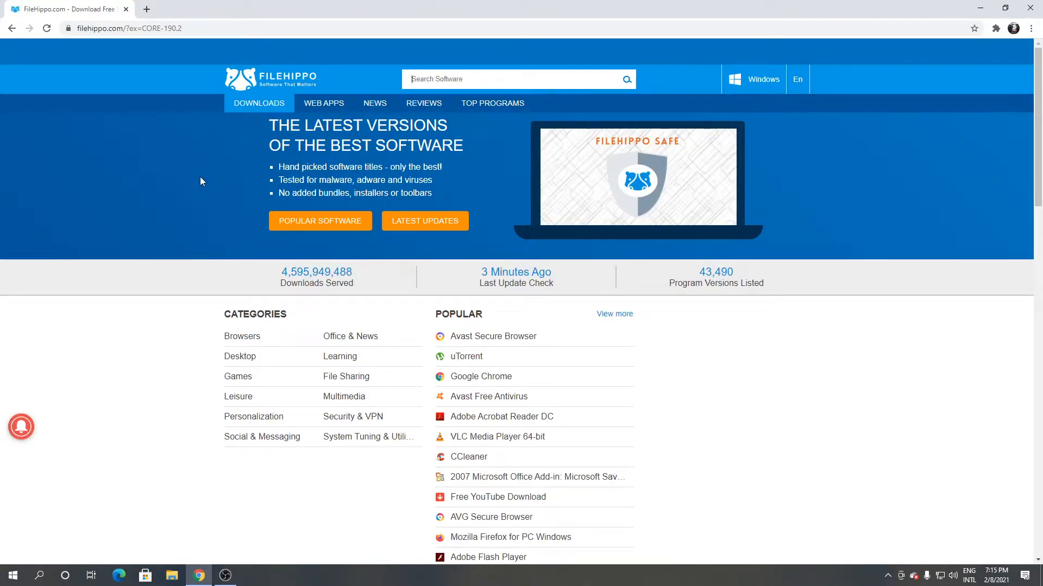
# Search FileHippo for "UR browser"
pyautogui.write('UR bro')
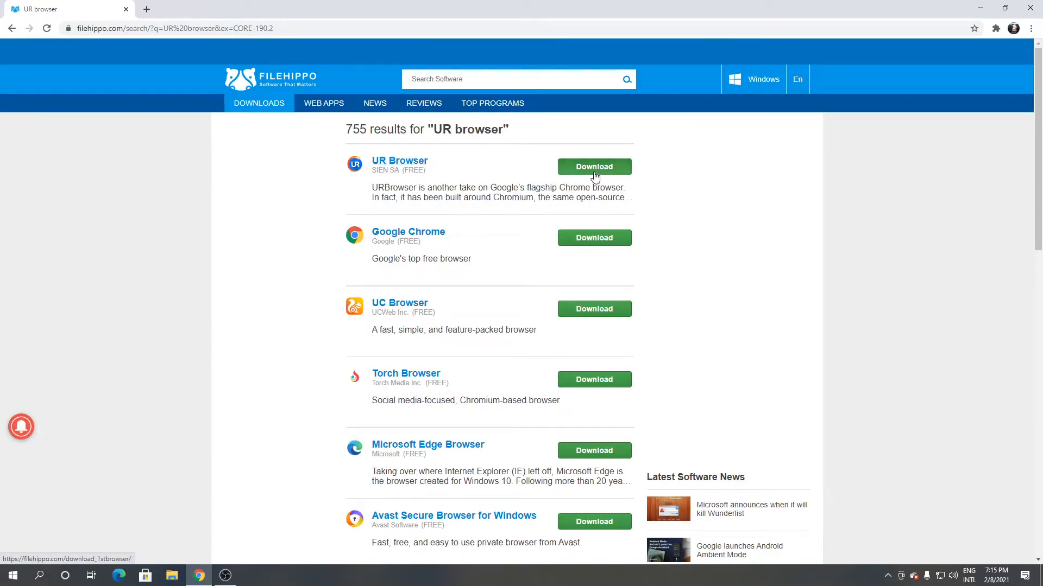
# Download the latest UR Browser version and run URBrowser (1).exe
pyautogui.click(595, 167)
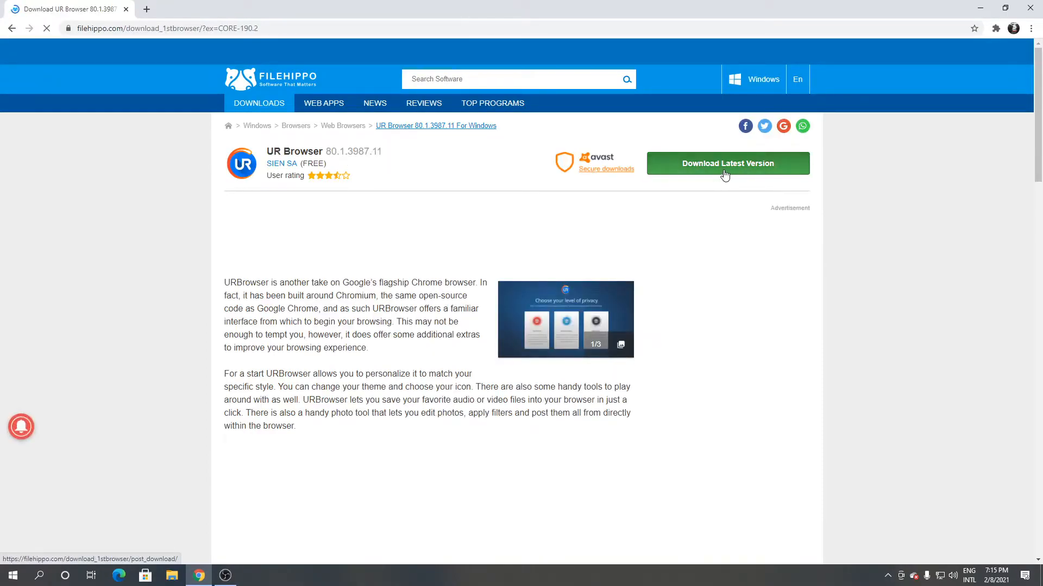
pyautogui.click(727, 163)
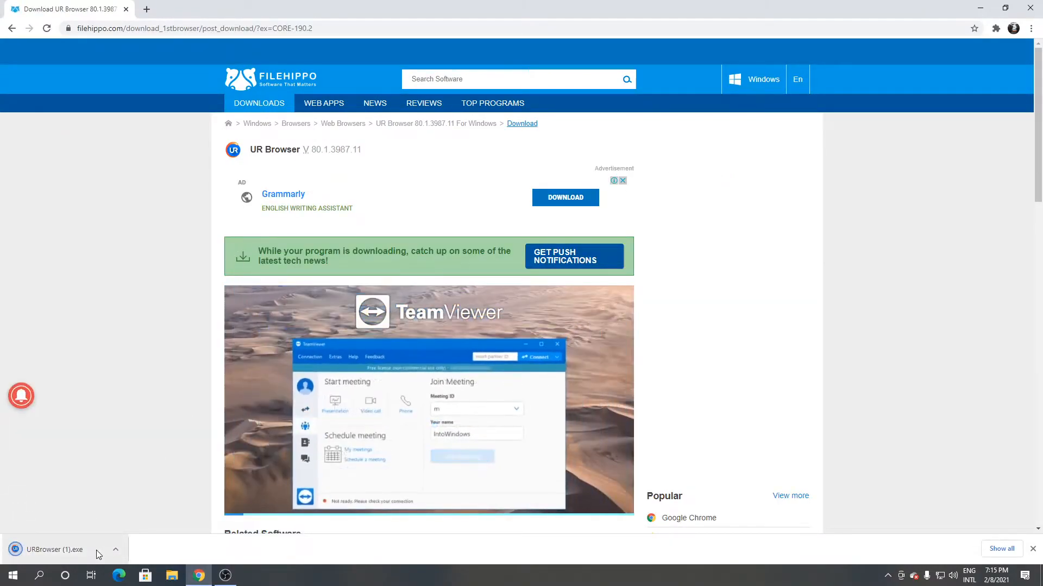
pyautogui.click(54, 549)
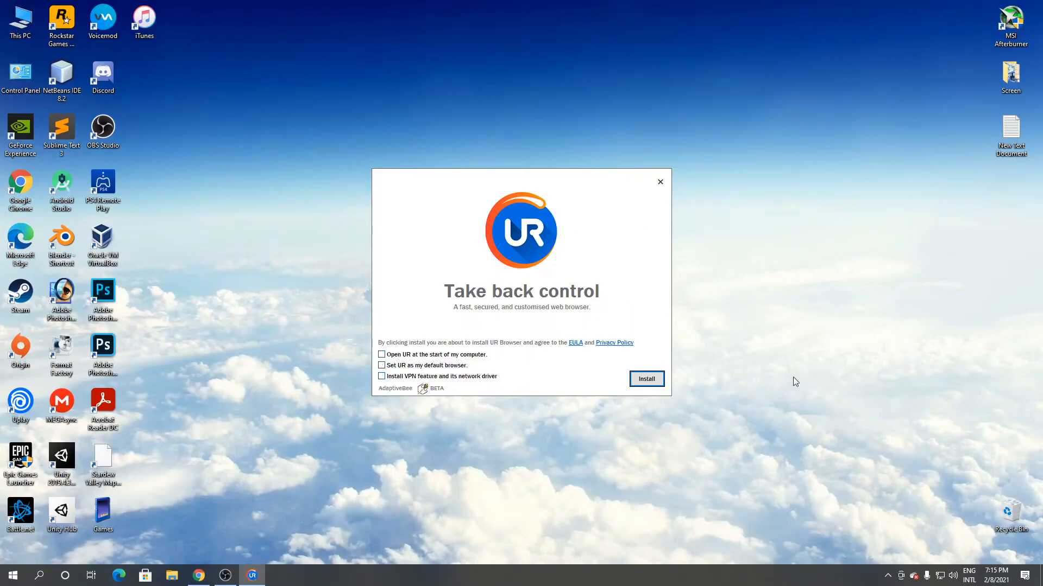
# Start the UR Browser installation from the setup window
pyautogui.click(647, 379)
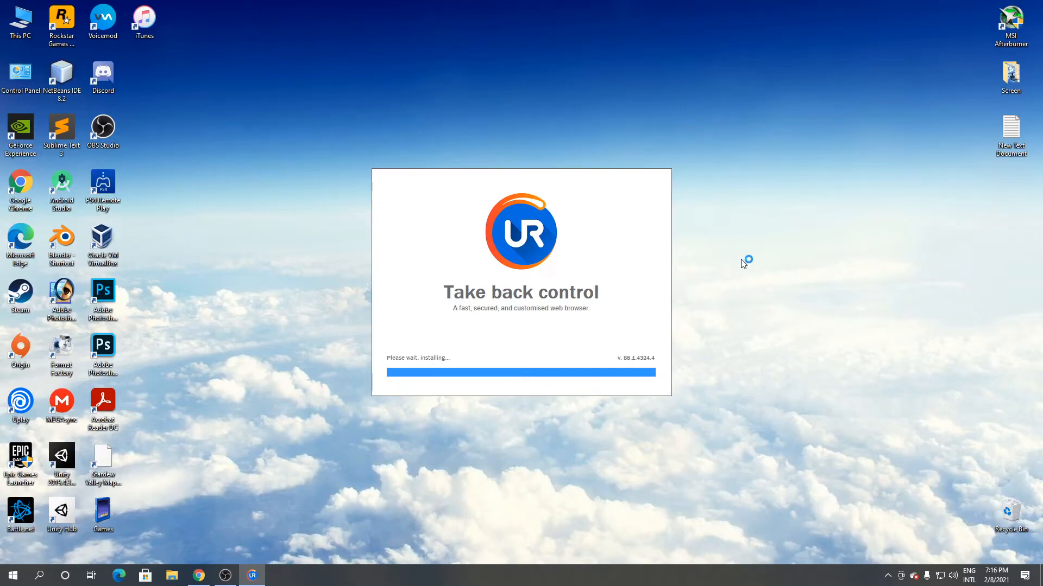
pyautogui.moveTo(743, 264)
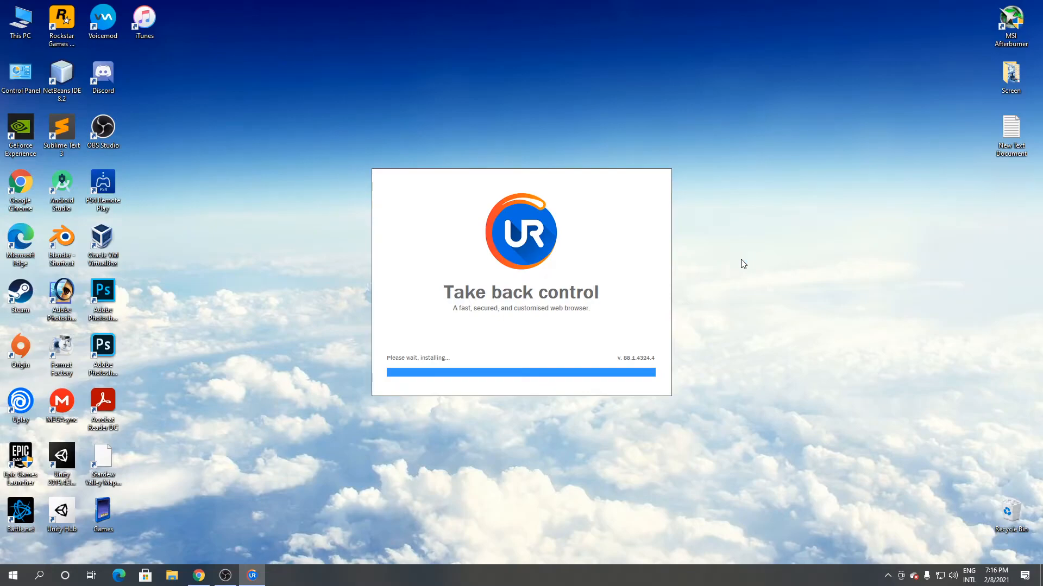